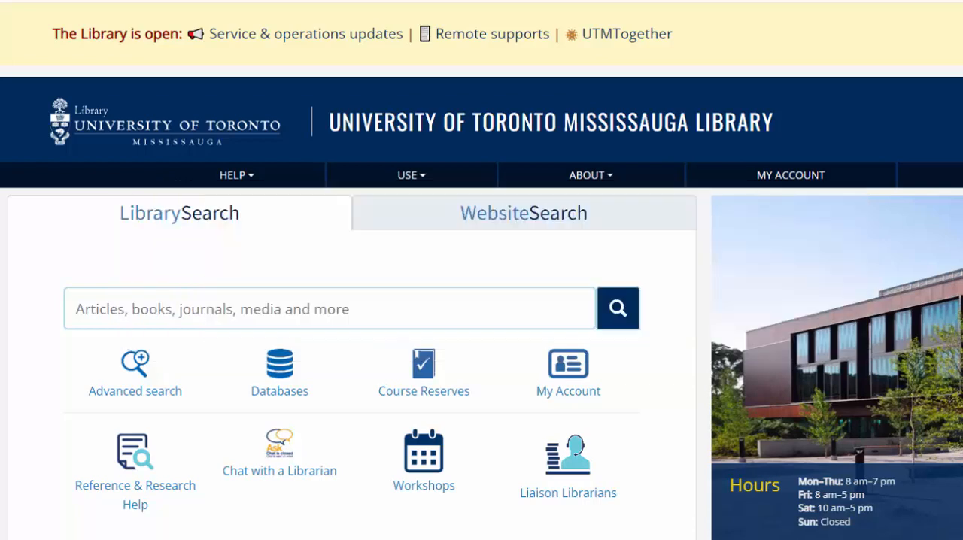
# Open Web of Science (Interdisciplinary) from the library's Databases list under Web of Knowledge.
pyautogui.click(279, 368)
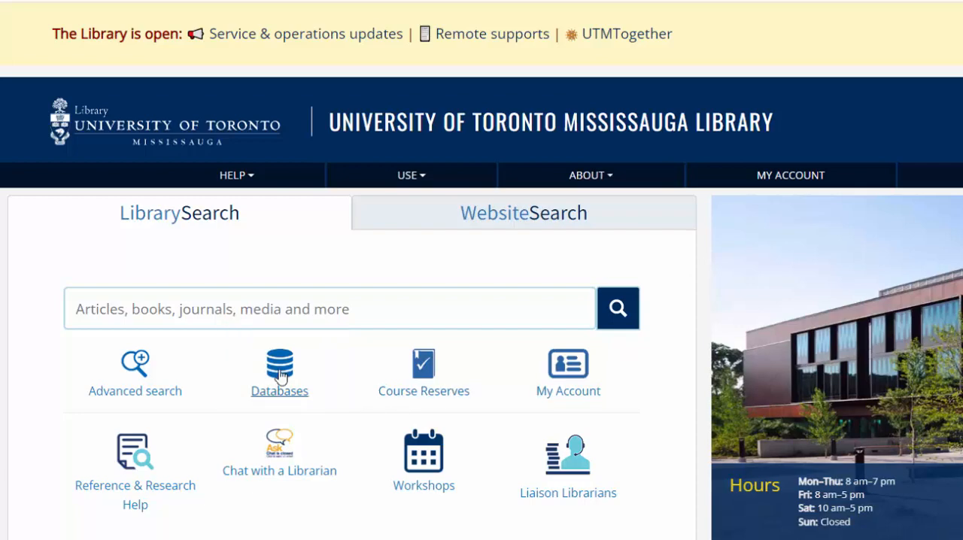
pyautogui.click(279, 369)
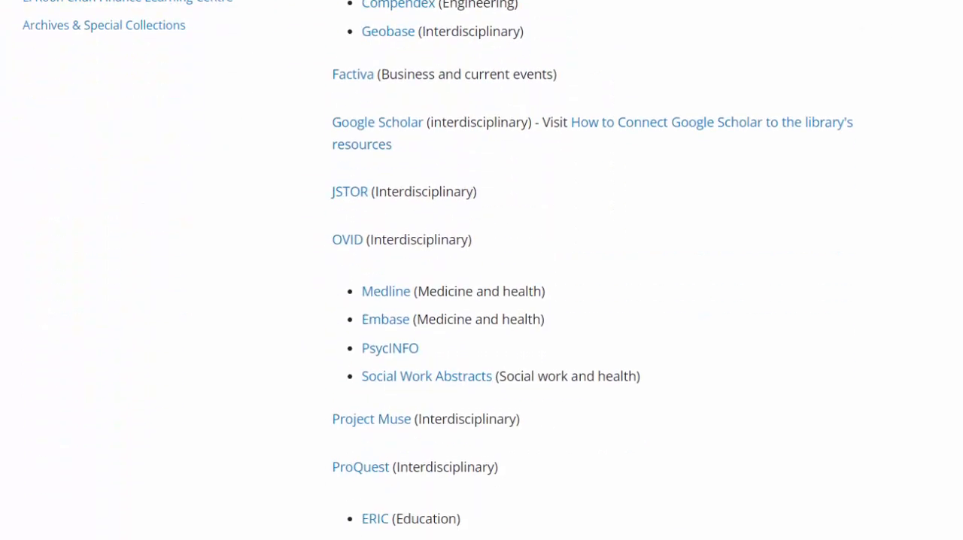
pyautogui.scroll(-3)
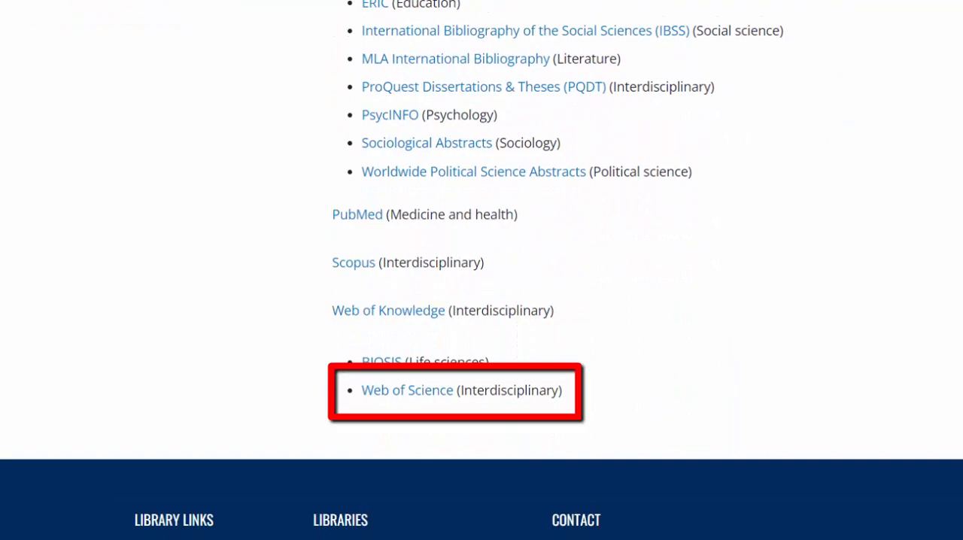
pyautogui.click(407, 390)
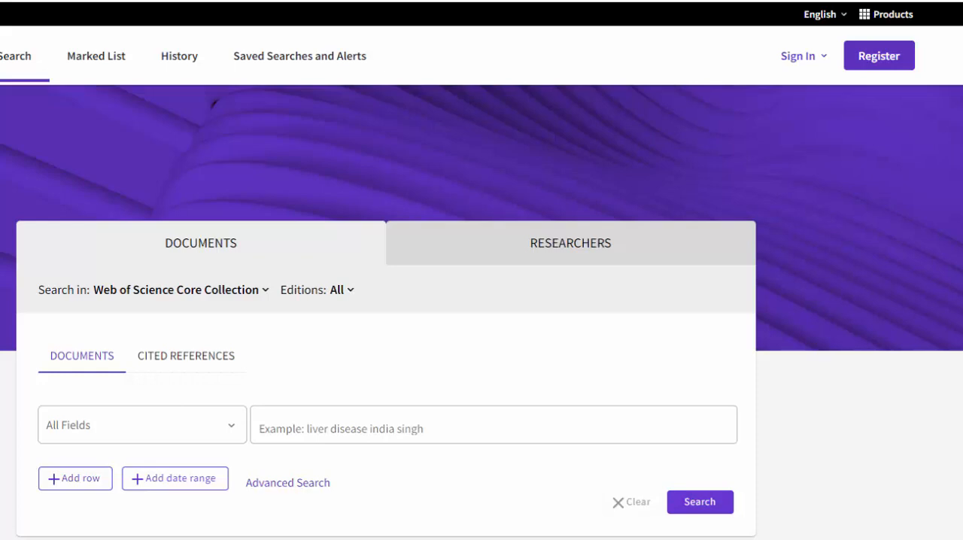
# Choose EndNote from the Web of Science Products menu and start registering a new account.
pyautogui.click(892, 13)
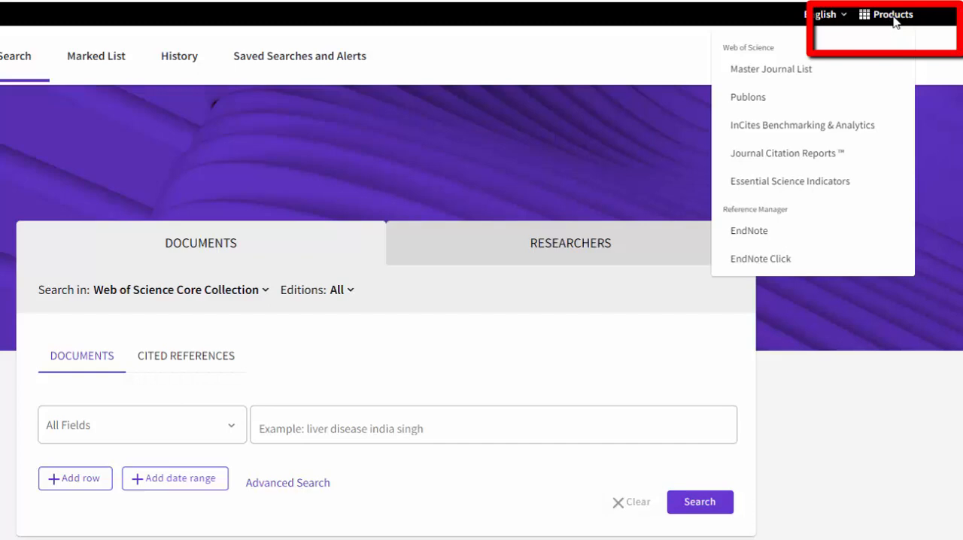
pyautogui.moveTo(815, 230)
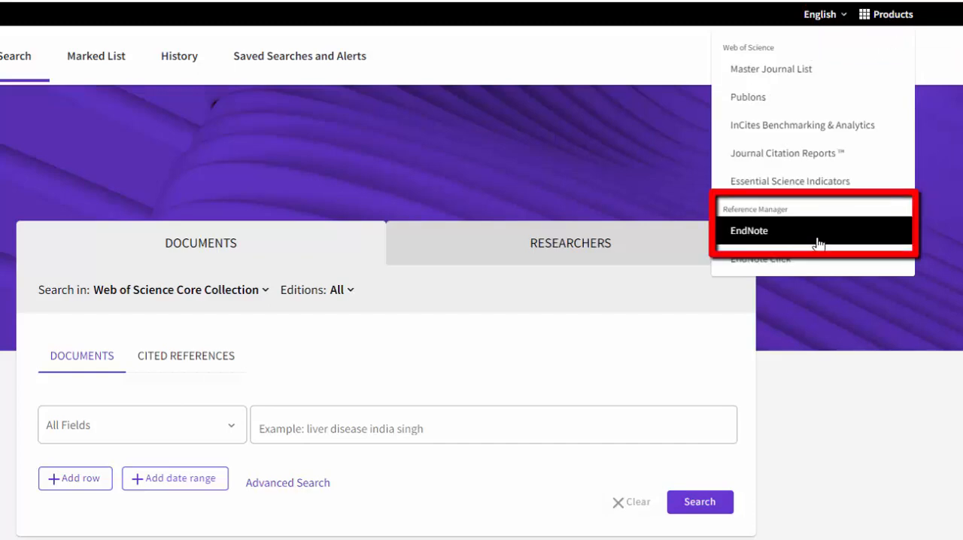
pyautogui.click(748, 230)
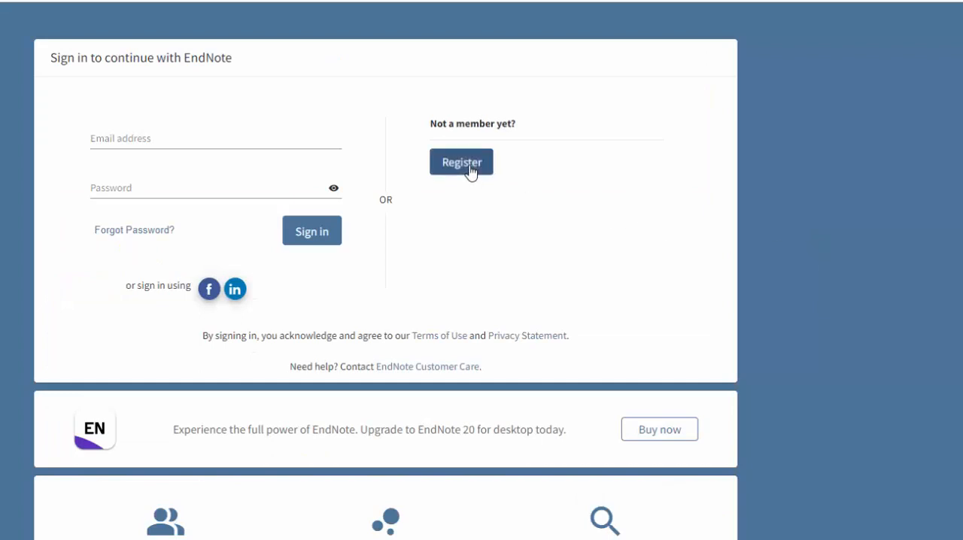
pyautogui.click(461, 162)
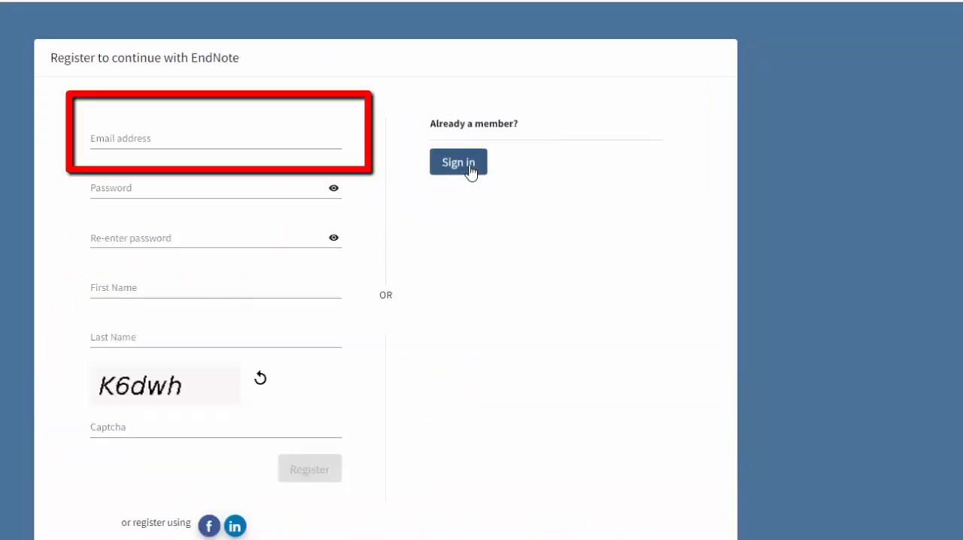